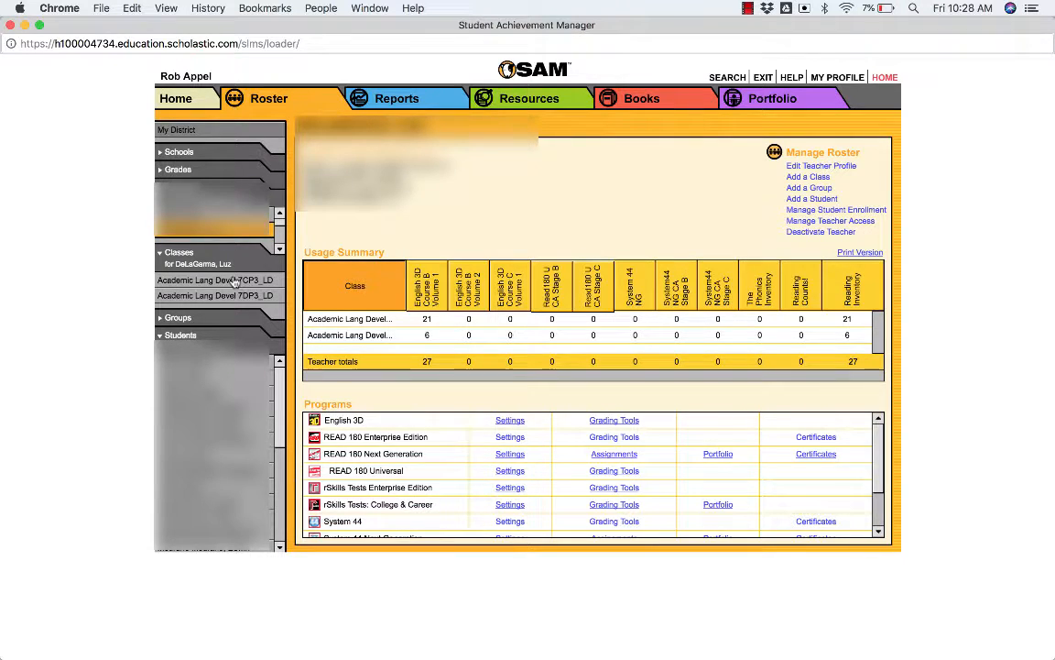
# Go to the class's own page from the teacher summary to see its student usage summary.
pyautogui.click(217, 278)
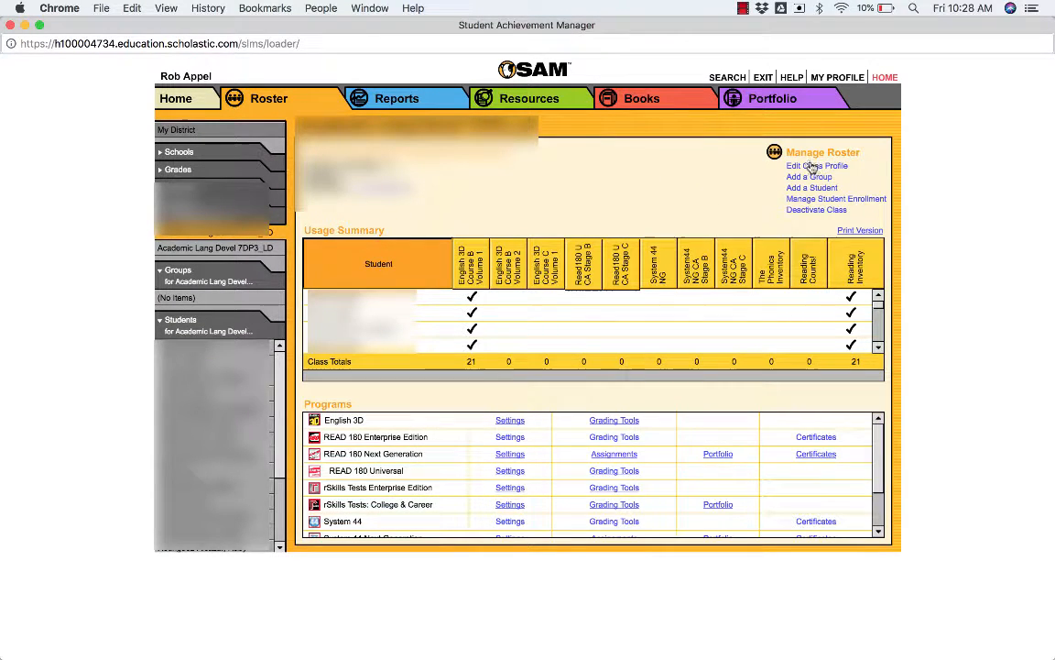
# In Edit Class Profile, show the Student Roster and untick one student to drop them from the class.
pyautogui.click(817, 165)
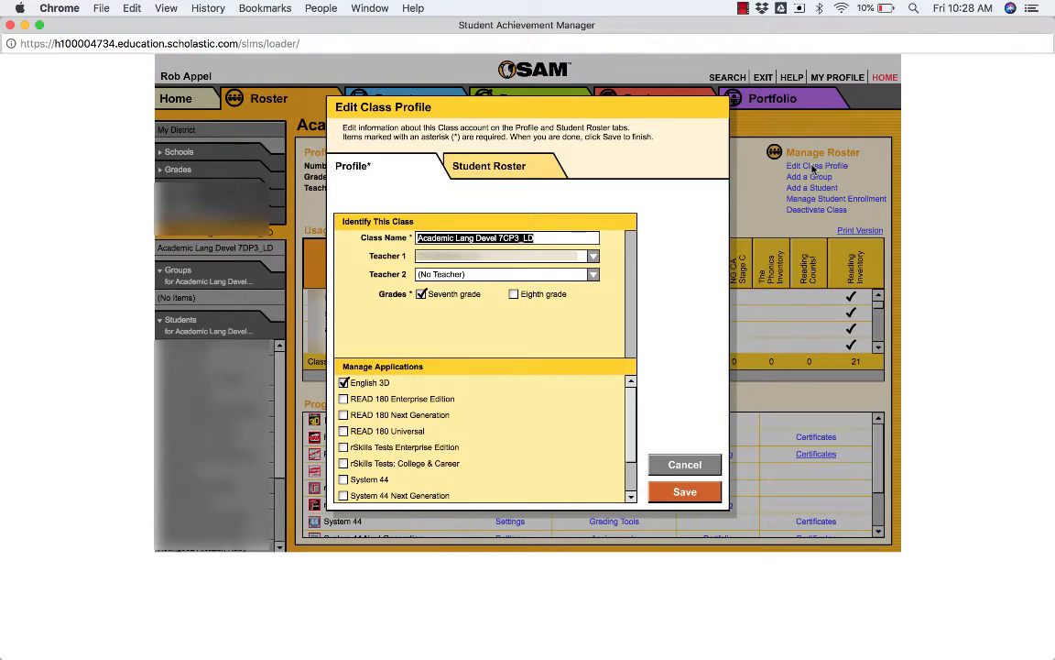
pyautogui.click(489, 165)
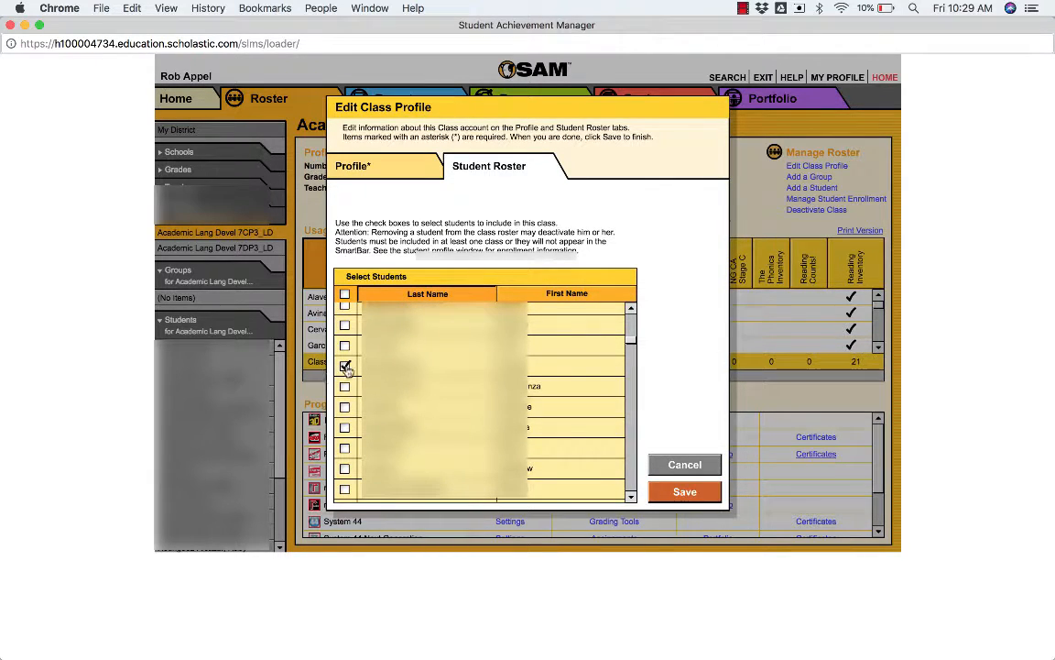
pyautogui.click(344, 366)
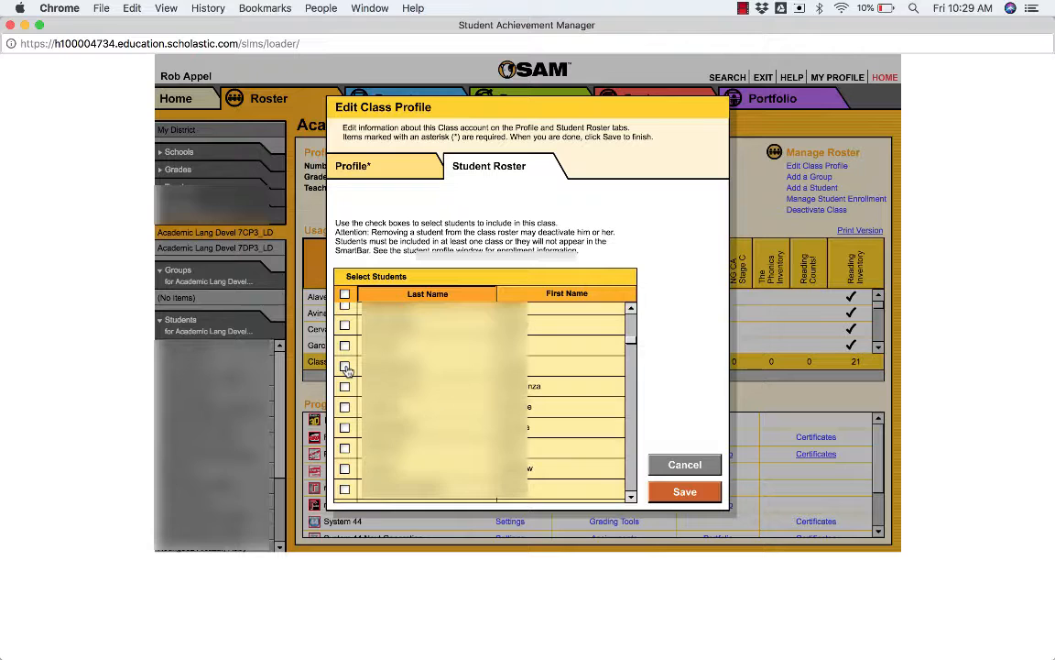